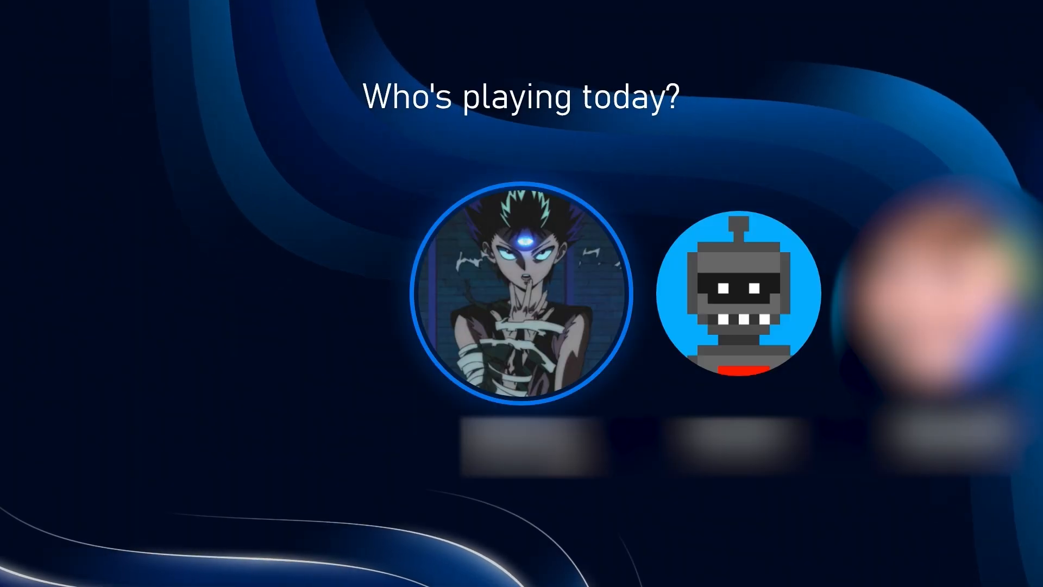
Step: Sign in with the first profile avatar on 'Who's playing today?' to launch Need for Speed Payback
left_click(519, 290)
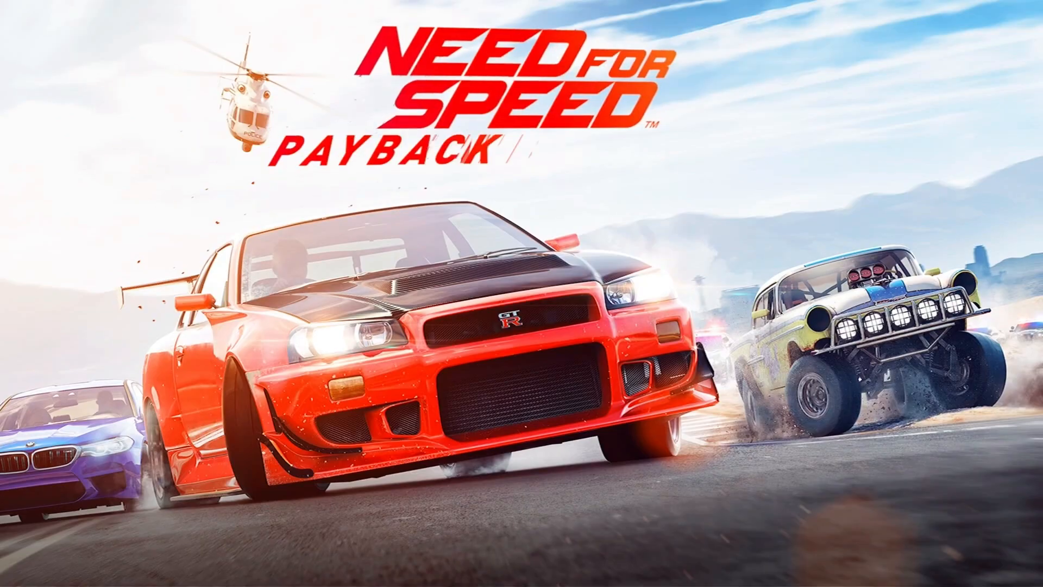